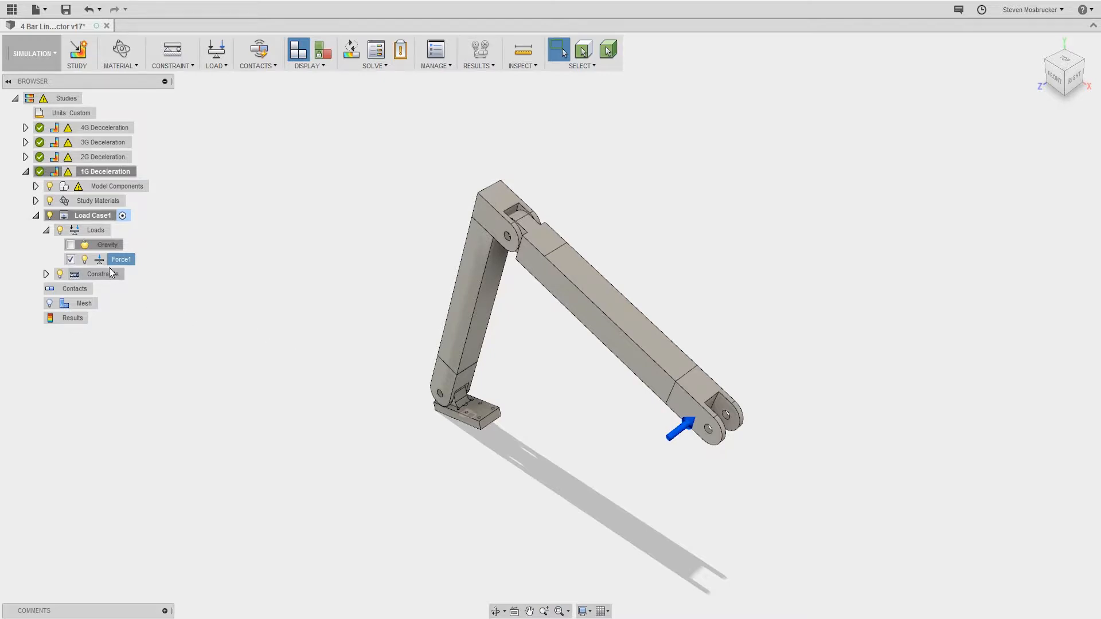
Review the Force1 load under Load Case1: 4.31 lbforce on one face at the linkage end
{"action": "double_click", "coordinate": [121, 259]}
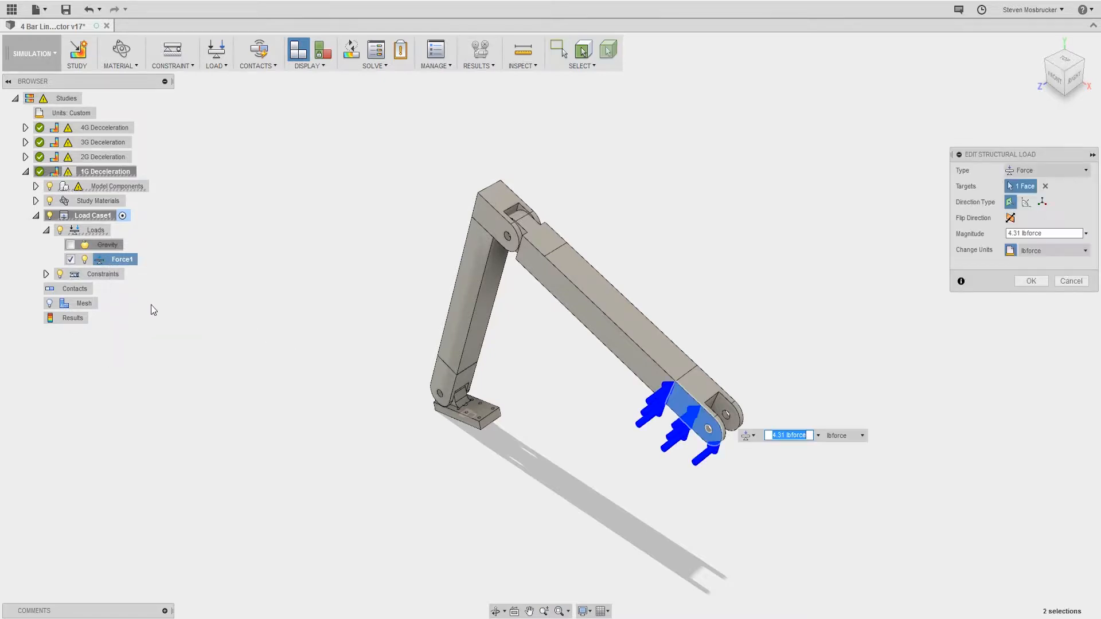
{"action": "mouse_move", "coordinate": [644, 501]}
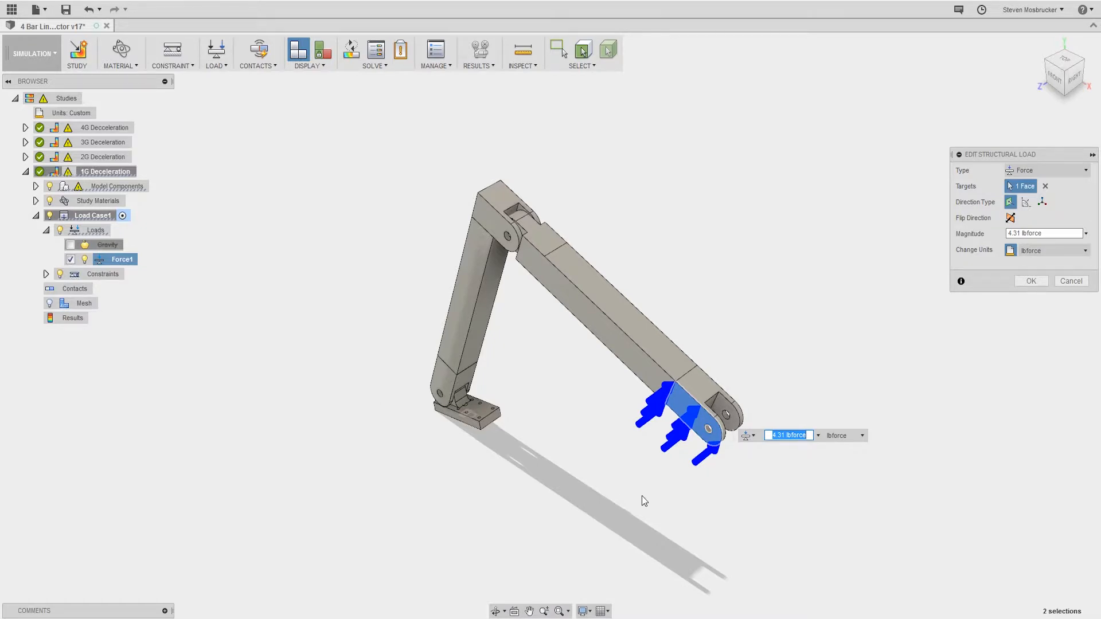
{"action": "mouse_move", "coordinate": [644, 502]}
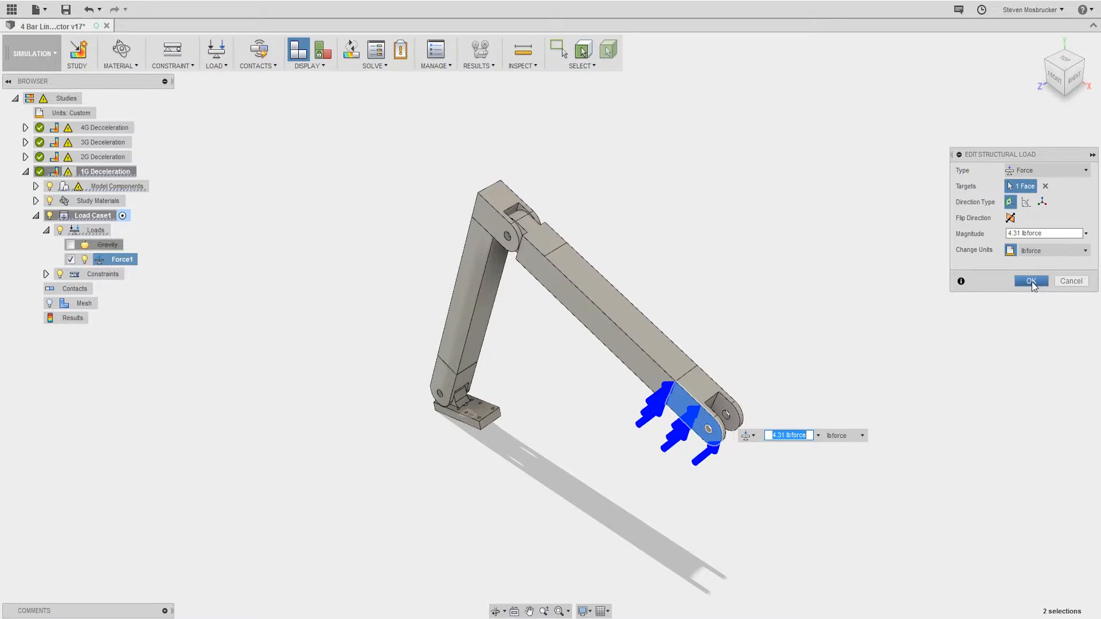
Confirm the 4.31 lbforce load and show the Safety Factor results (7.51 min to 15 max)
{"action": "left_click", "coordinate": [306, 53]}
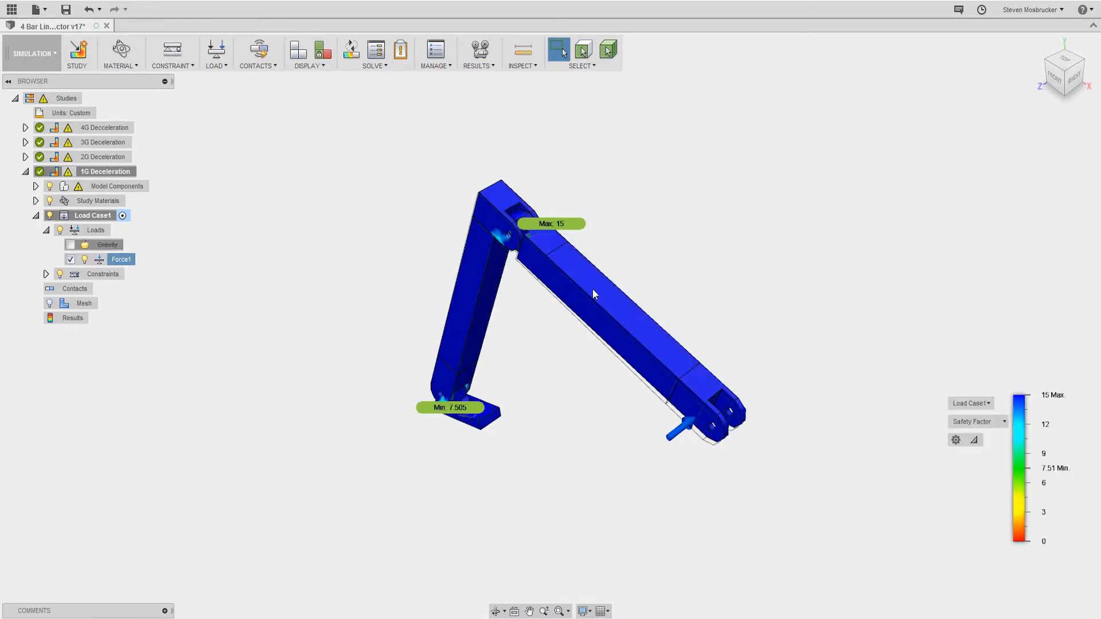
{"action": "mouse_move", "coordinate": [553, 434]}
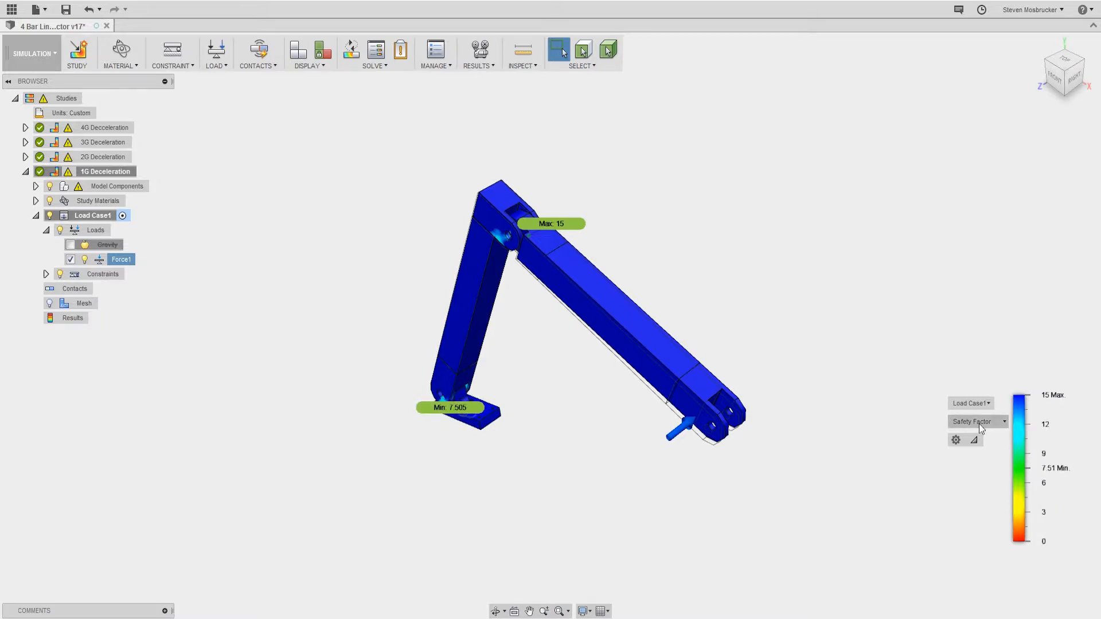
Switch results to von Mises stress (up to 16.72 MPa), then to displacement (peak 5.301 mm)
{"action": "left_click", "coordinate": [977, 420]}
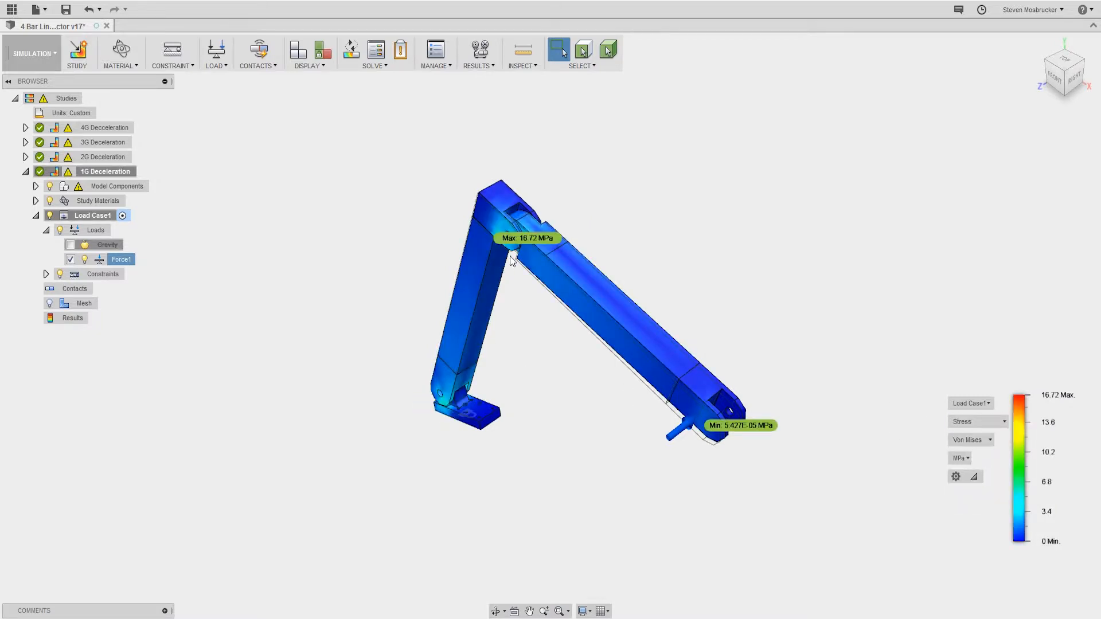
{"action": "mouse_move", "coordinate": [546, 249]}
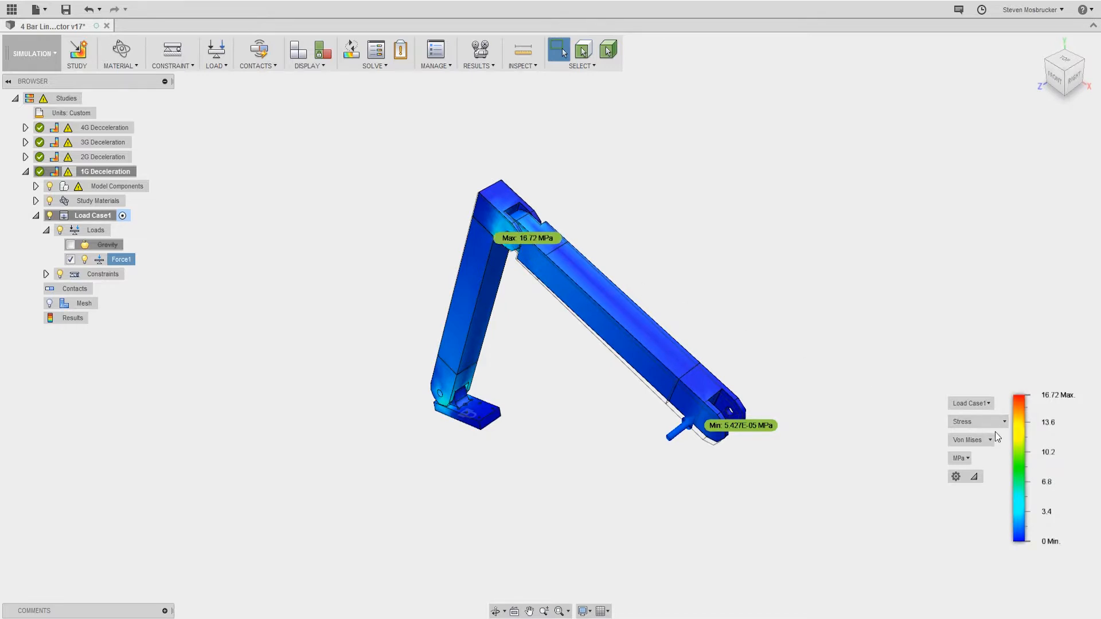
{"action": "left_click", "coordinate": [976, 421]}
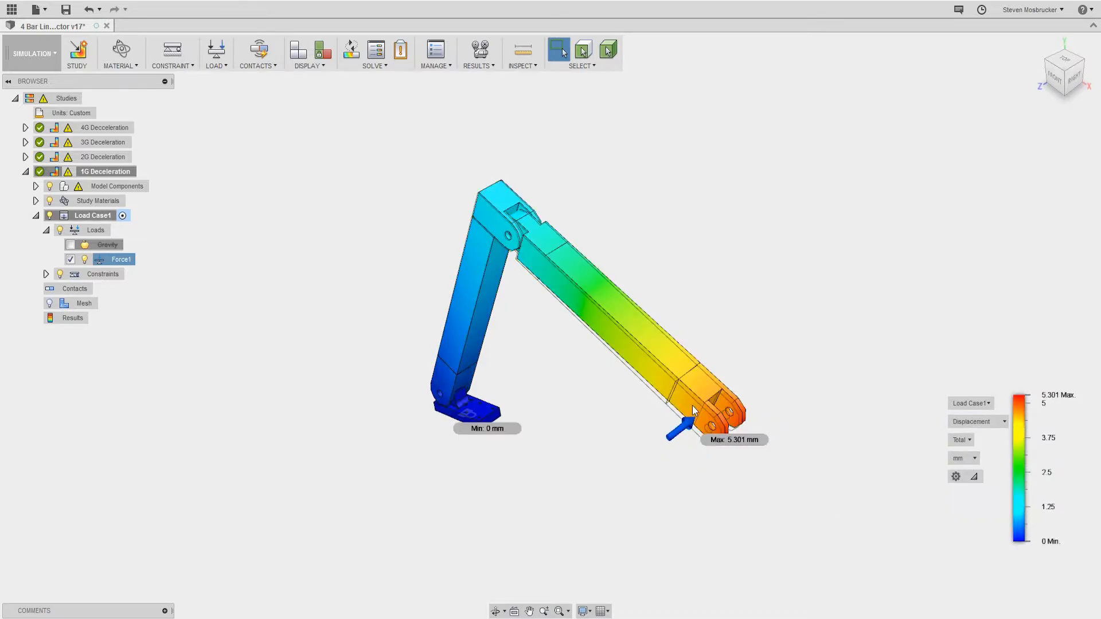